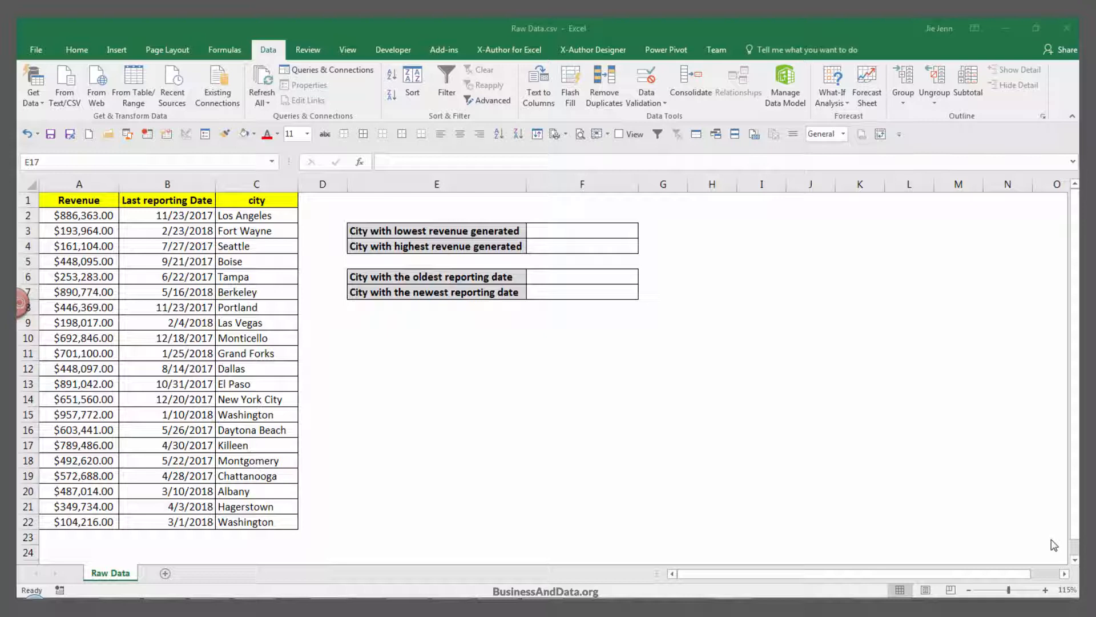
pyautogui.moveTo(1044, 536)
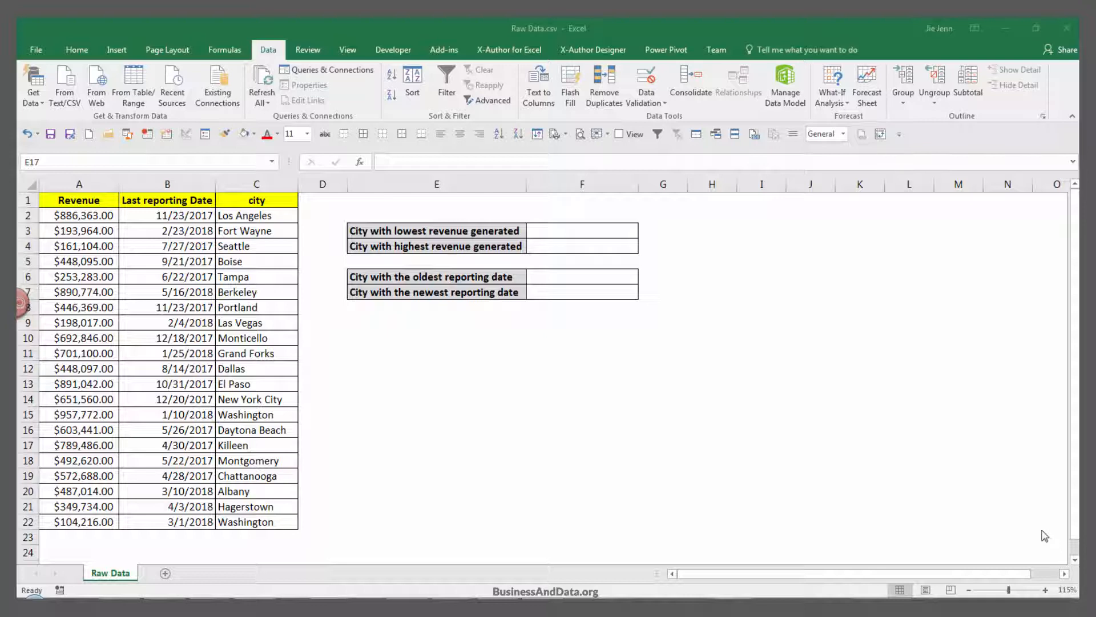
pyautogui.moveTo(168, 422)
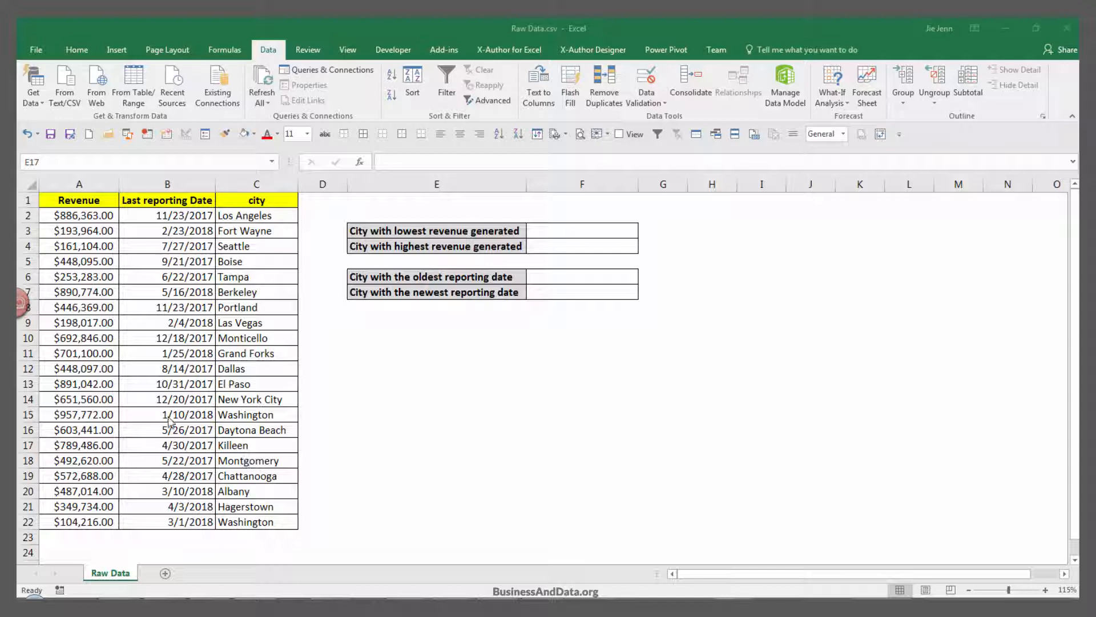
pyautogui.moveTo(168, 402)
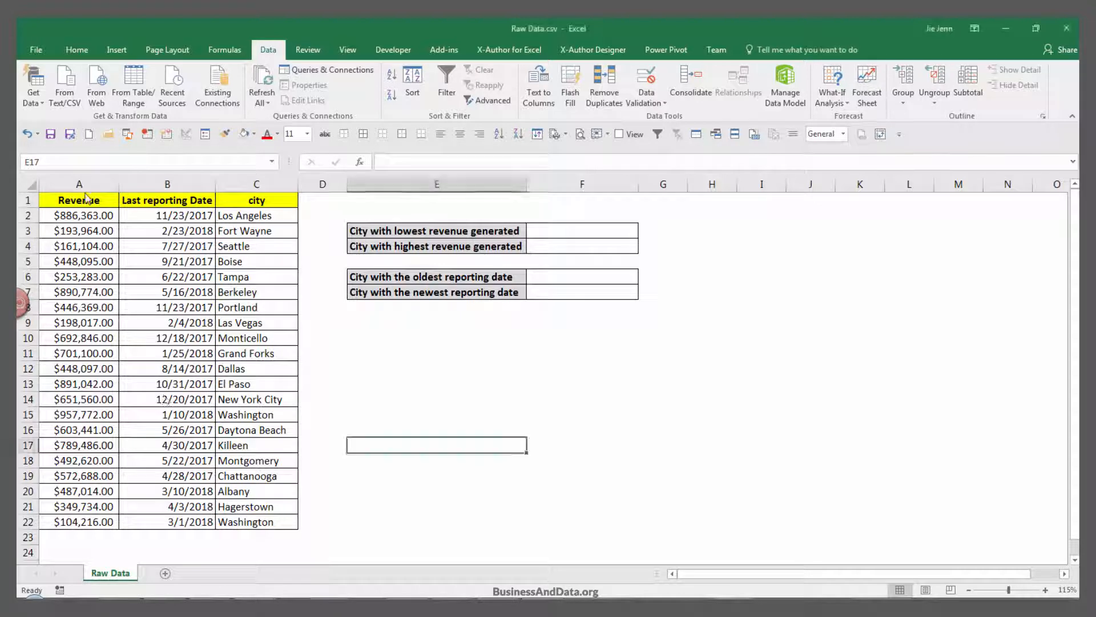
# Review the Revenue and Last reporting Date headers, then select F3 for the lowest-revenue city
pyautogui.click(79, 200)
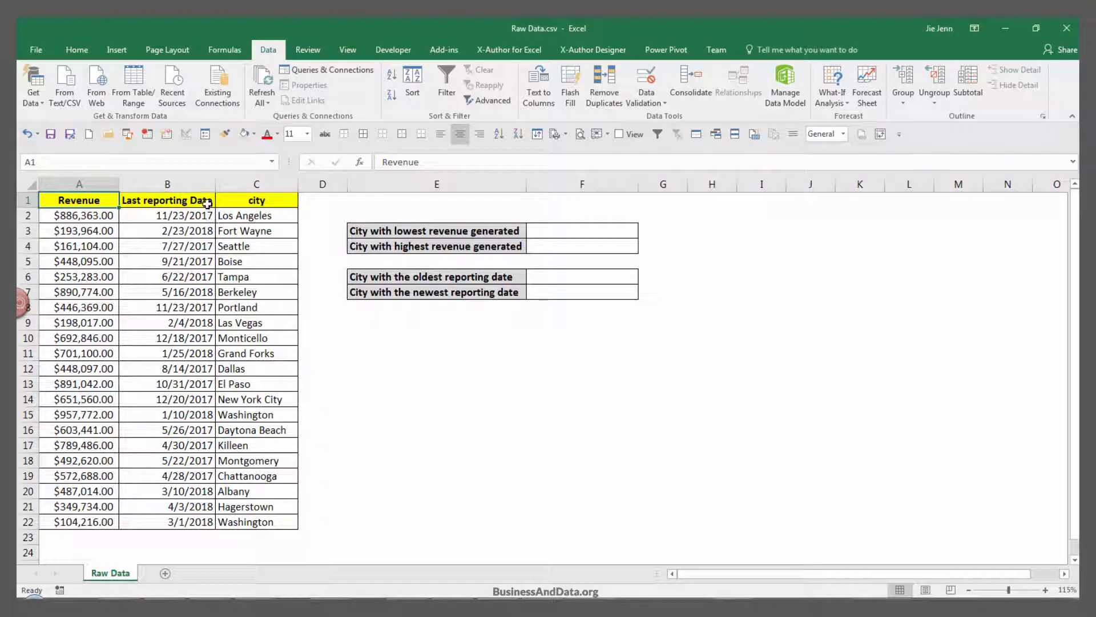
pyautogui.click(256, 200)
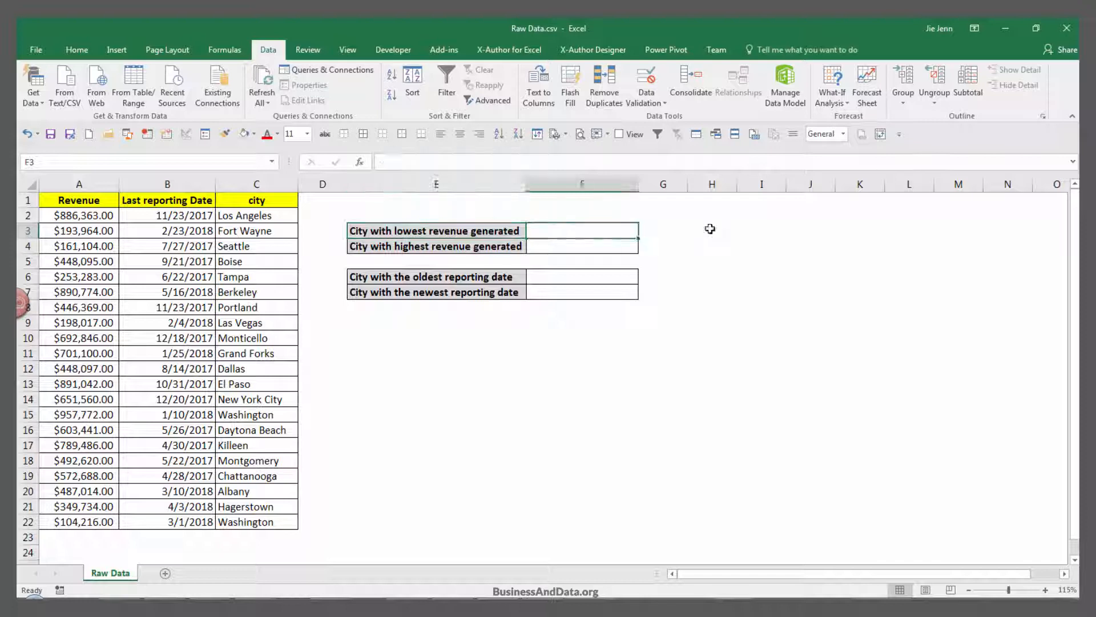
pyautogui.click(582, 230)
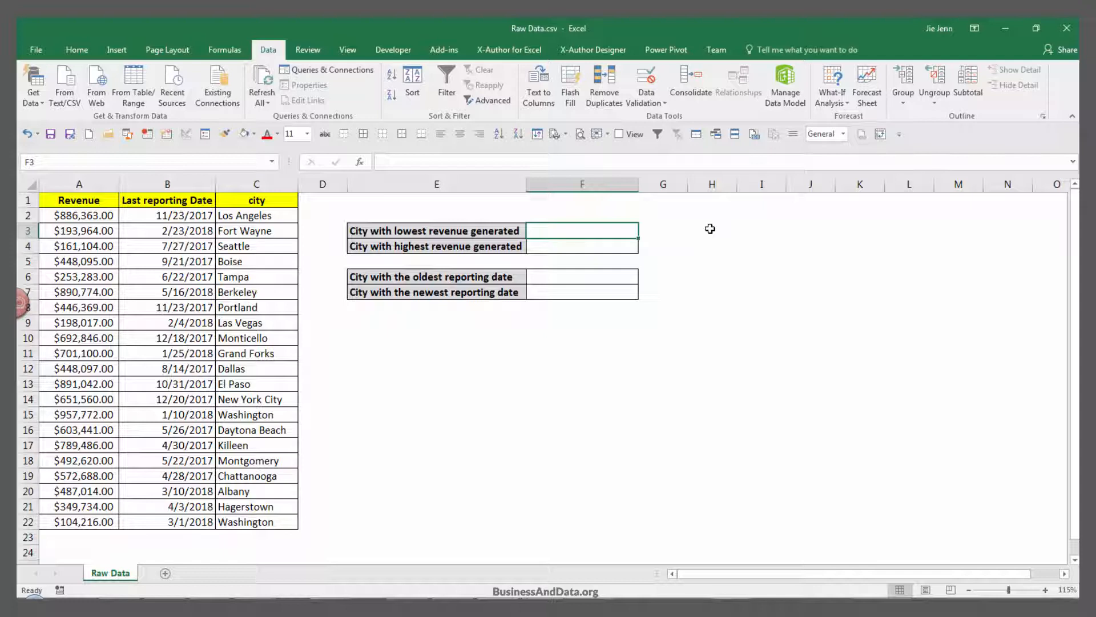
# Begin F3 with =VLOOKUP(MIN($A$2:$A$22), over the absolute revenue range
pyautogui.write('=')
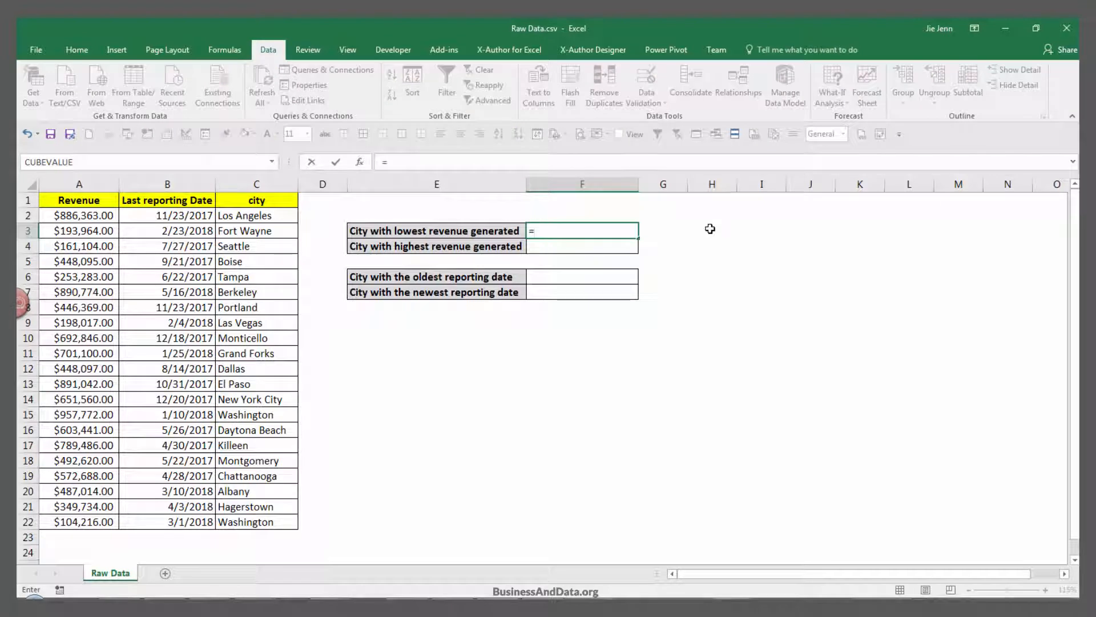
pyautogui.write('=VLOOKUP(')
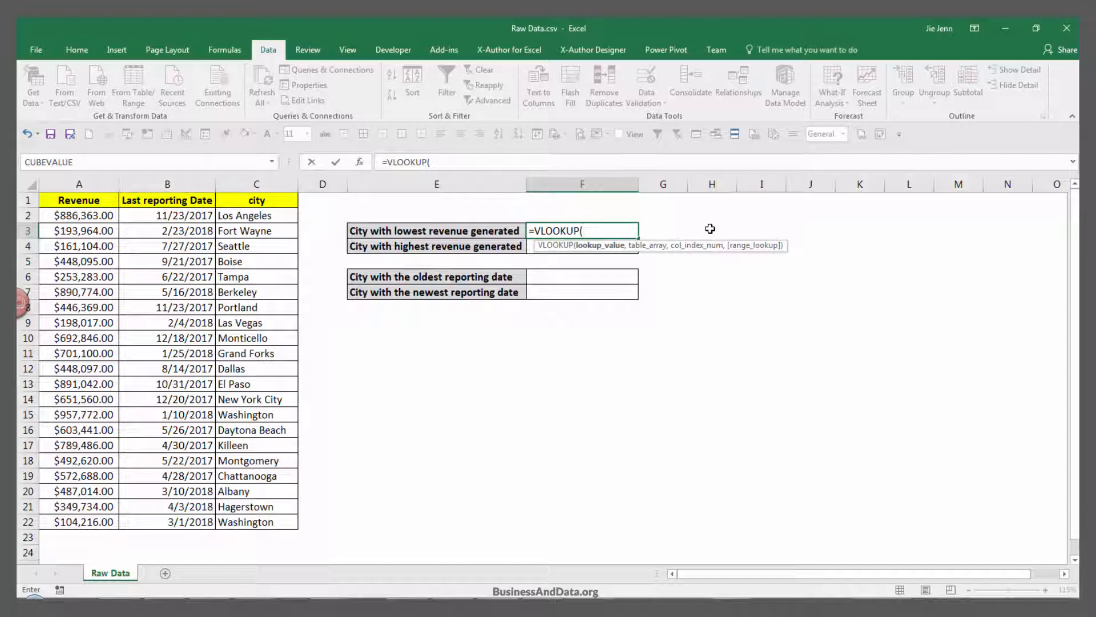
pyautogui.write('m')
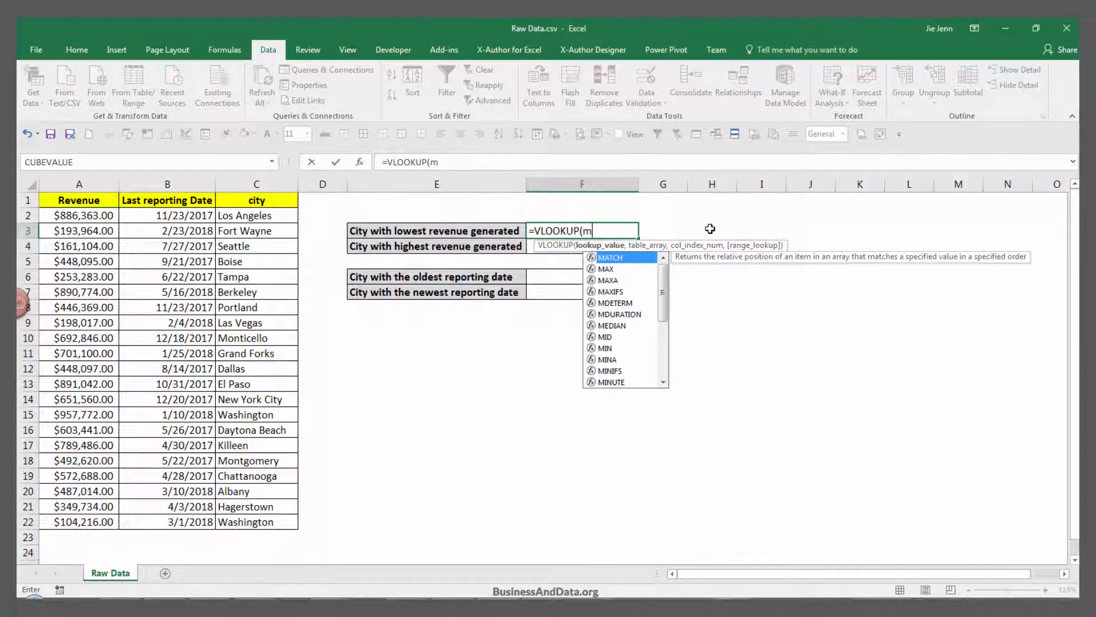
pyautogui.write('MIN(A2:A22')
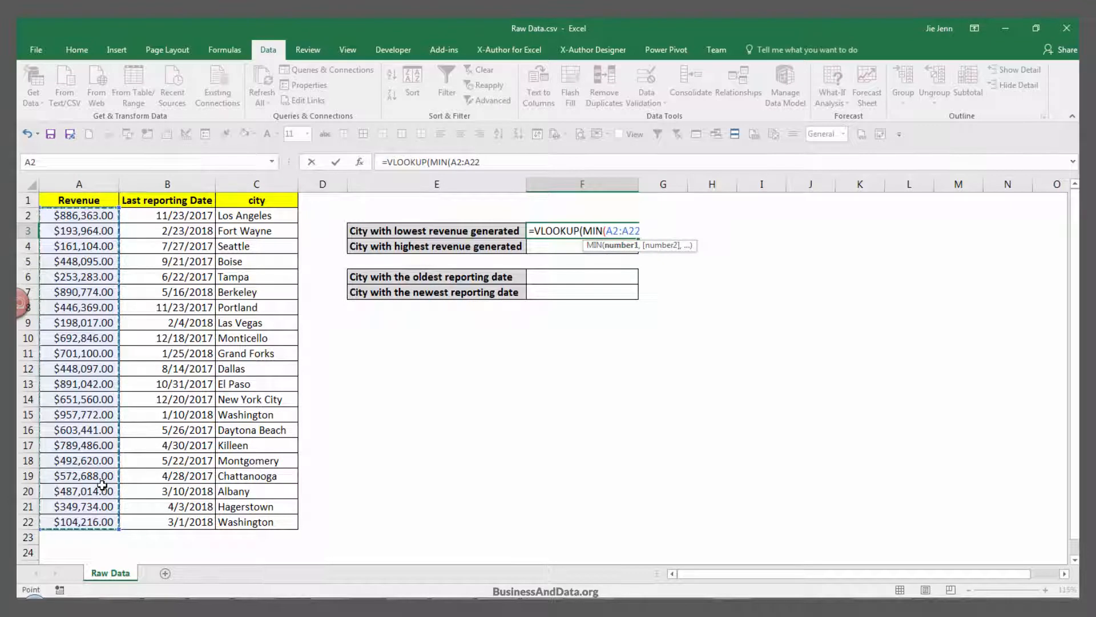
pyautogui.press('f4')
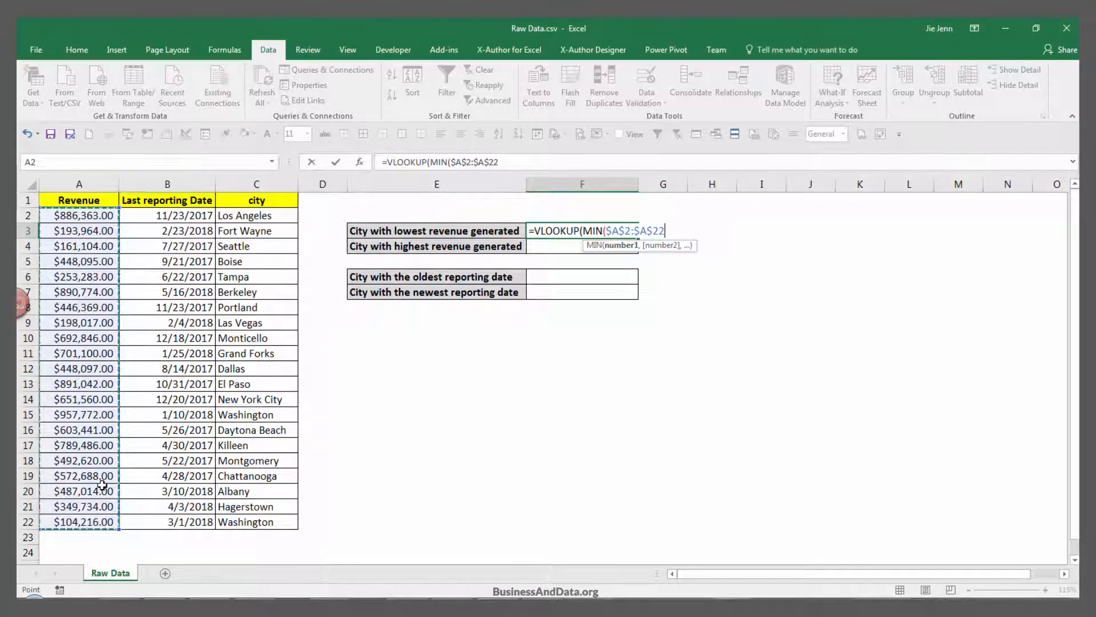
pyautogui.write('),')
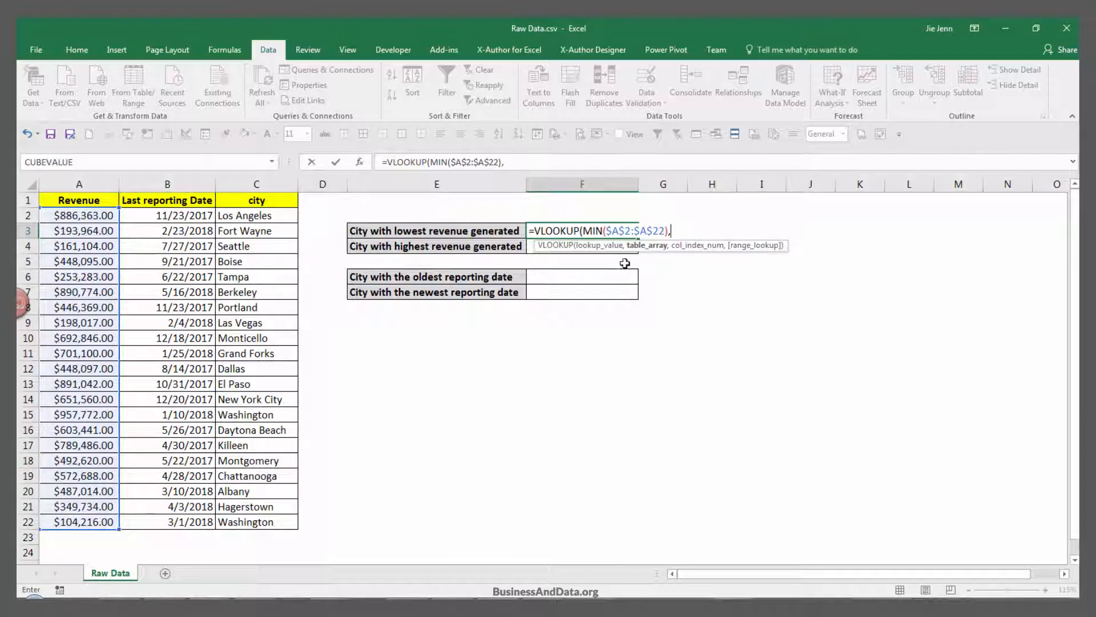
pyautogui.moveTo(146, 246)
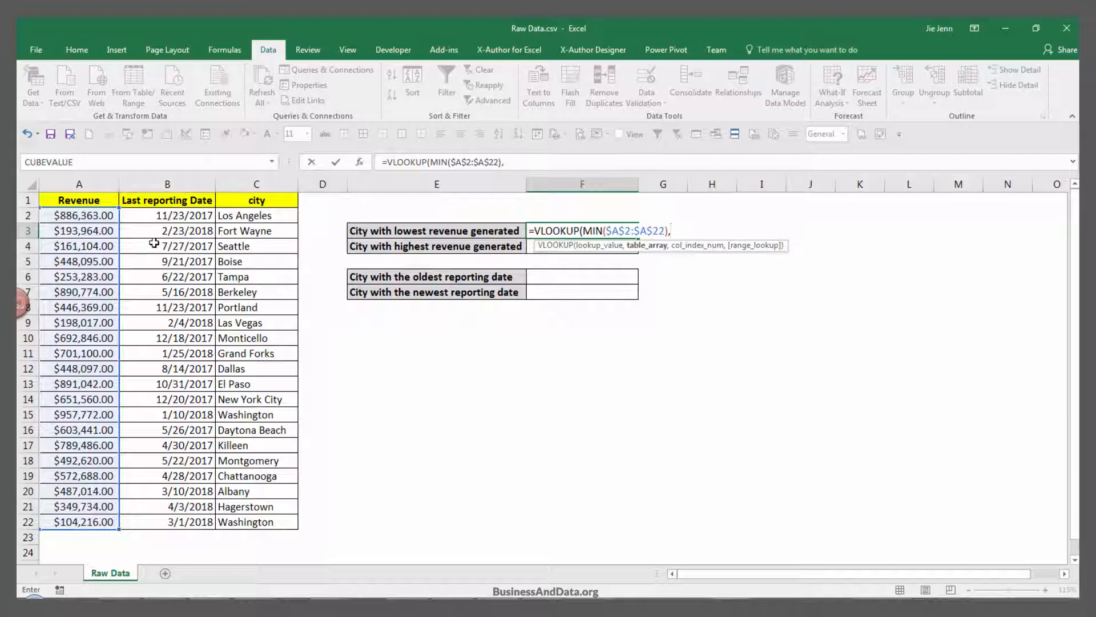
pyautogui.moveTo(159, 210)
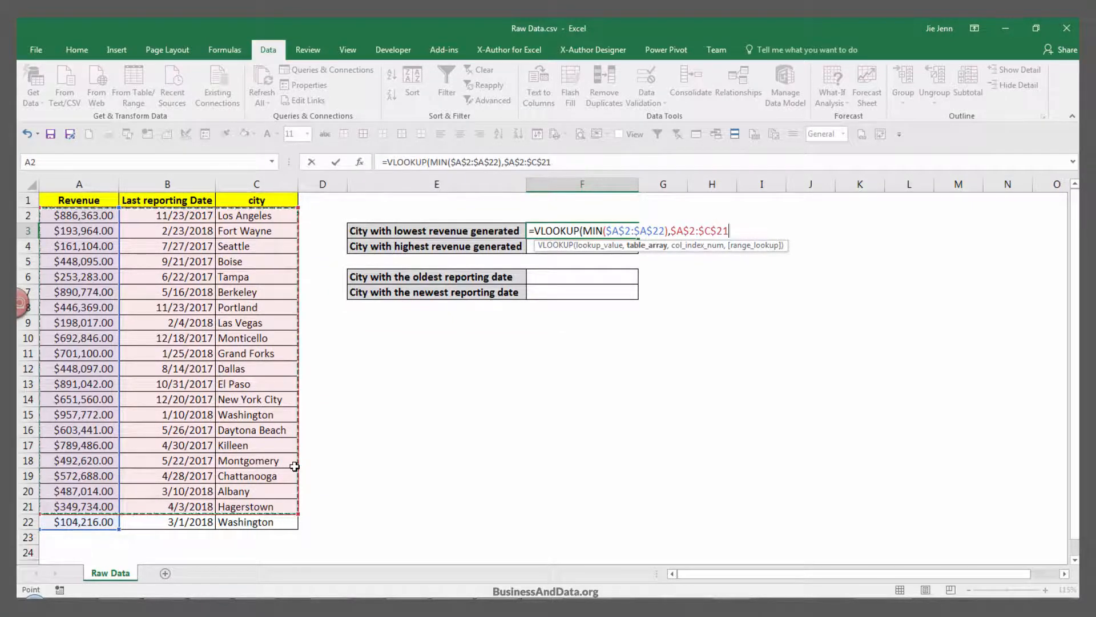
# Finish the F3 lookup with column 3 and FALSE exact match; it returns #N/A
pyautogui.write(',')
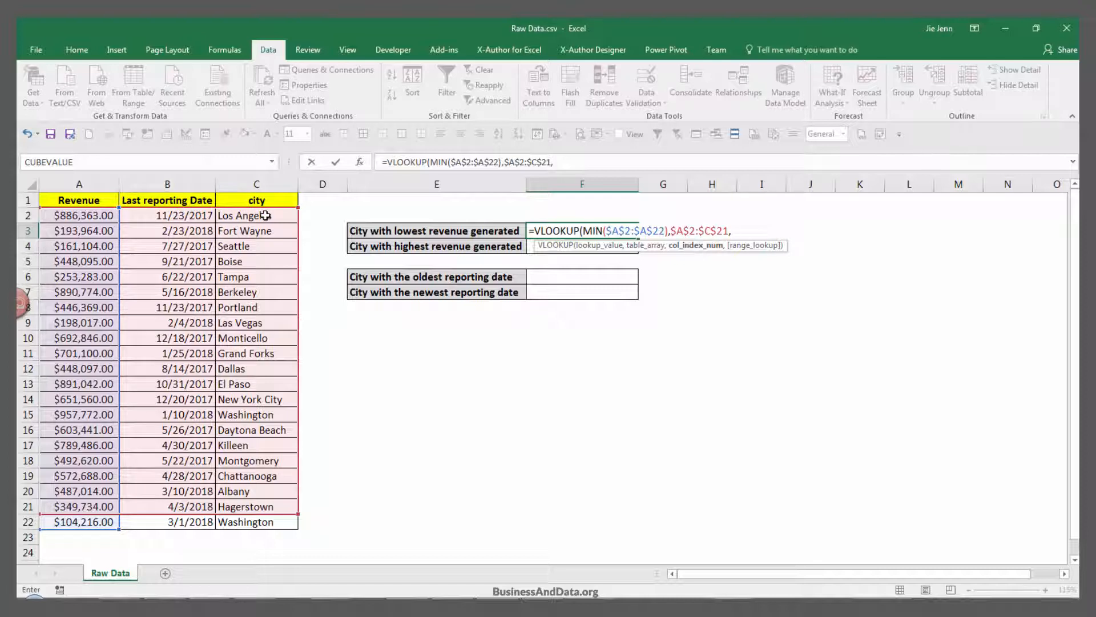
pyautogui.write('3')
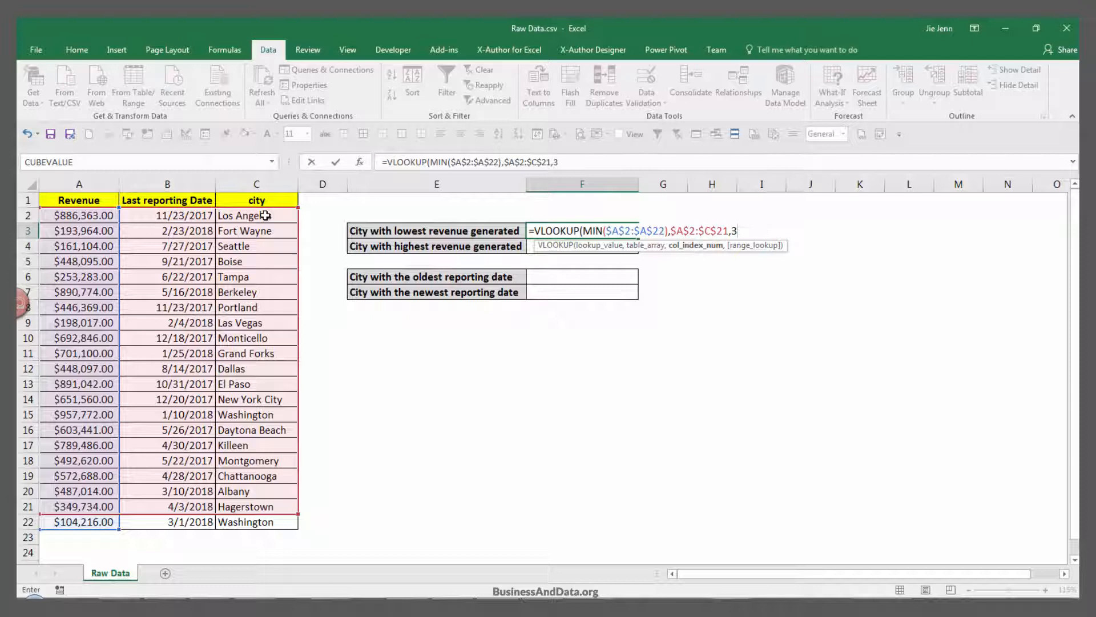
pyautogui.write(',')
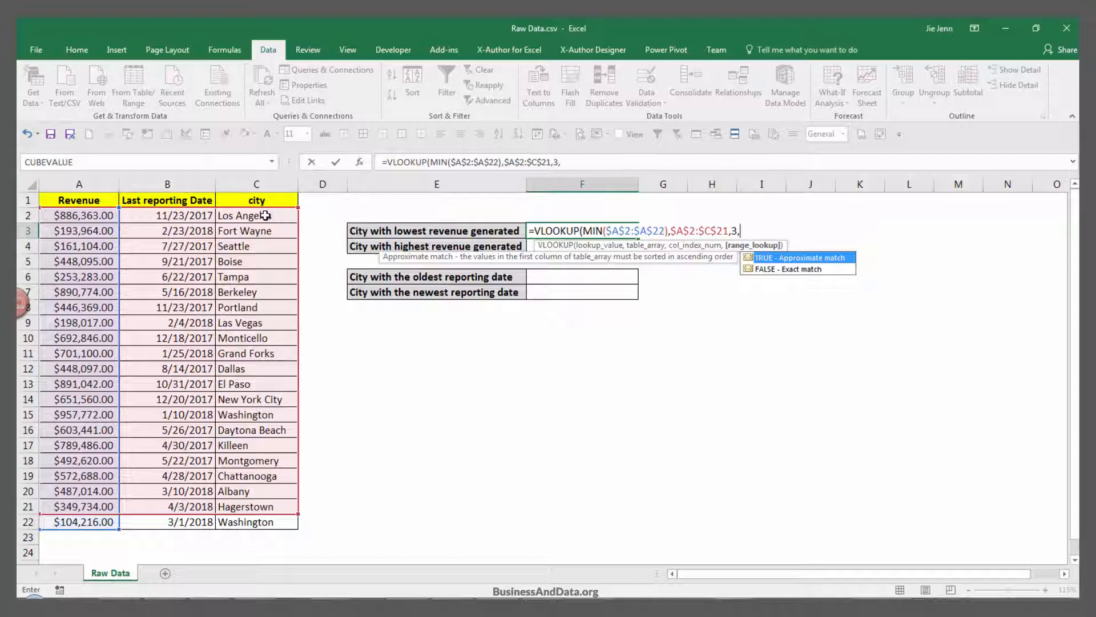
pyautogui.write('FA')
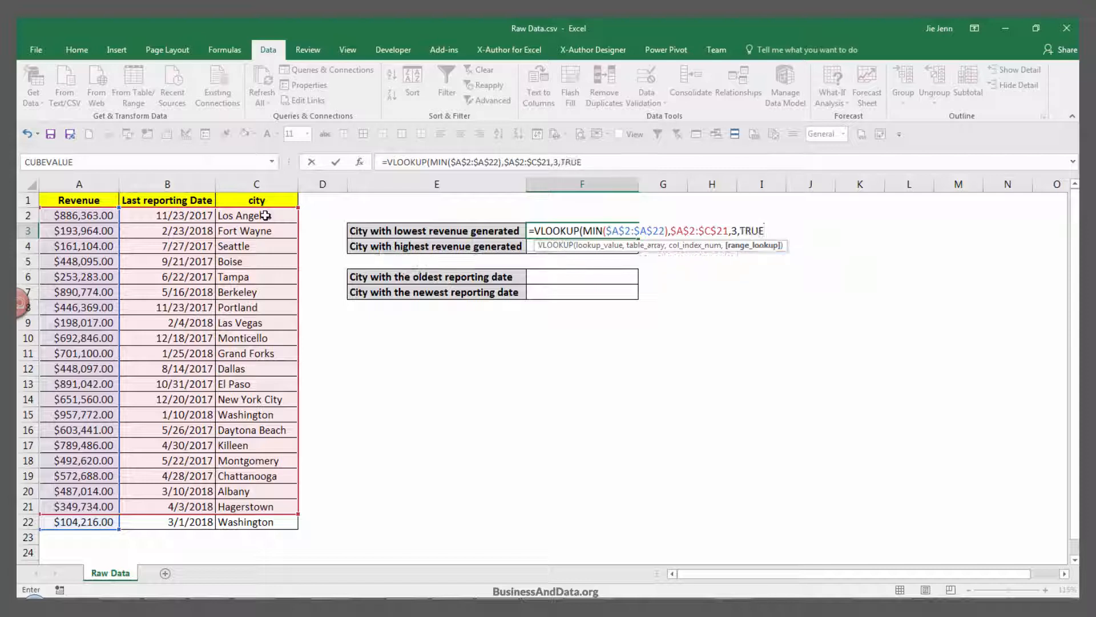
pyautogui.press('Backspace')
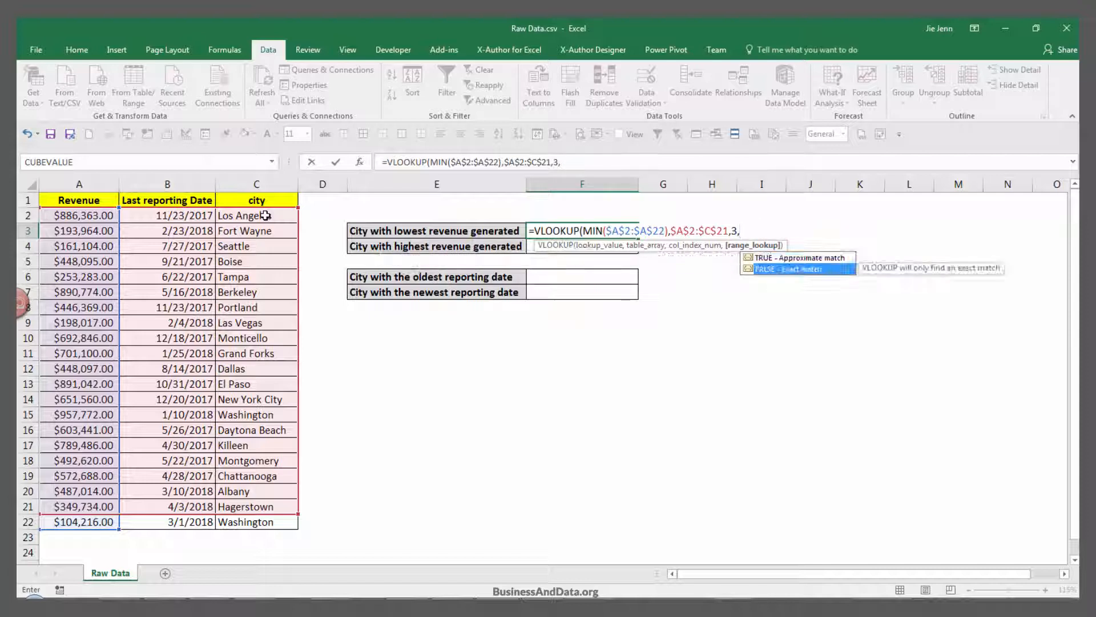
pyautogui.write('FALSE)')
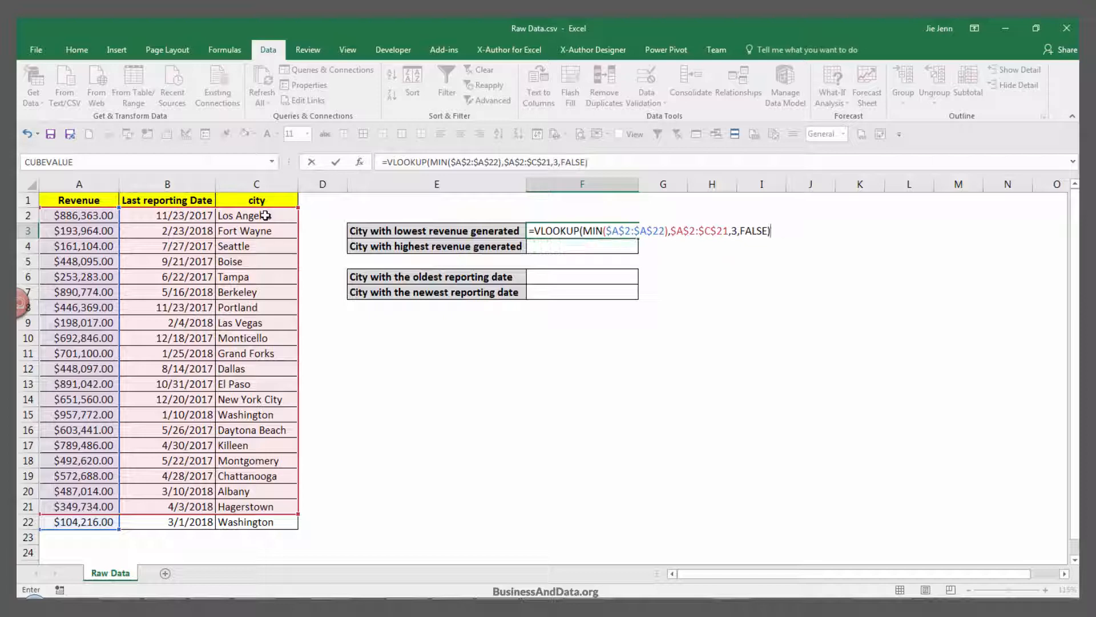
pyautogui.press('Enter')
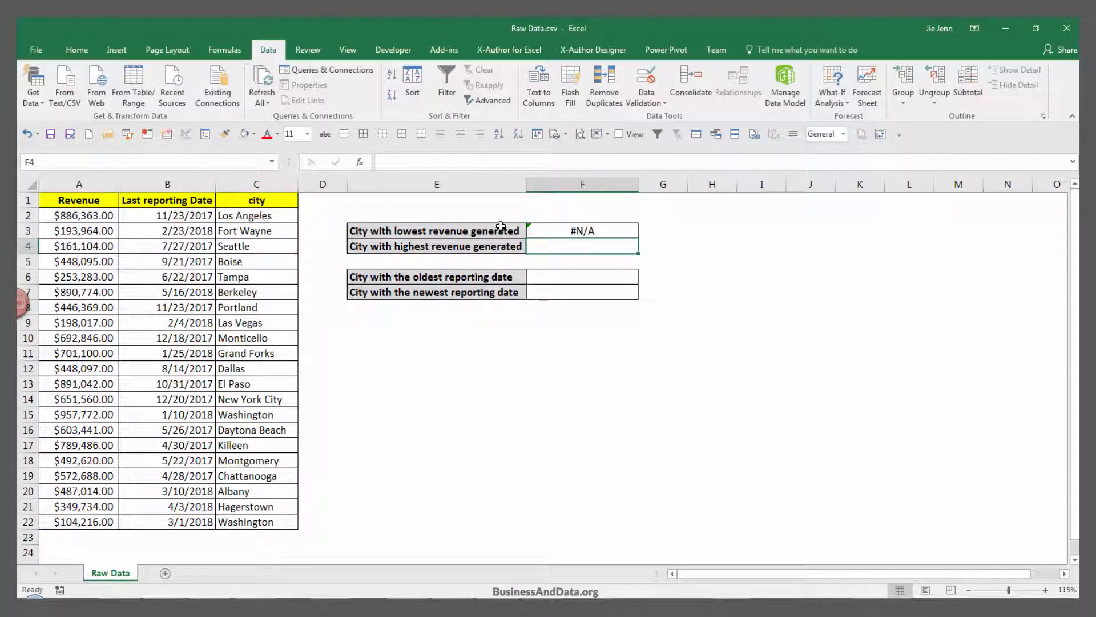
# Extend the lookup table to row 22 so F3 returns Washington
pyautogui.click(581, 230)
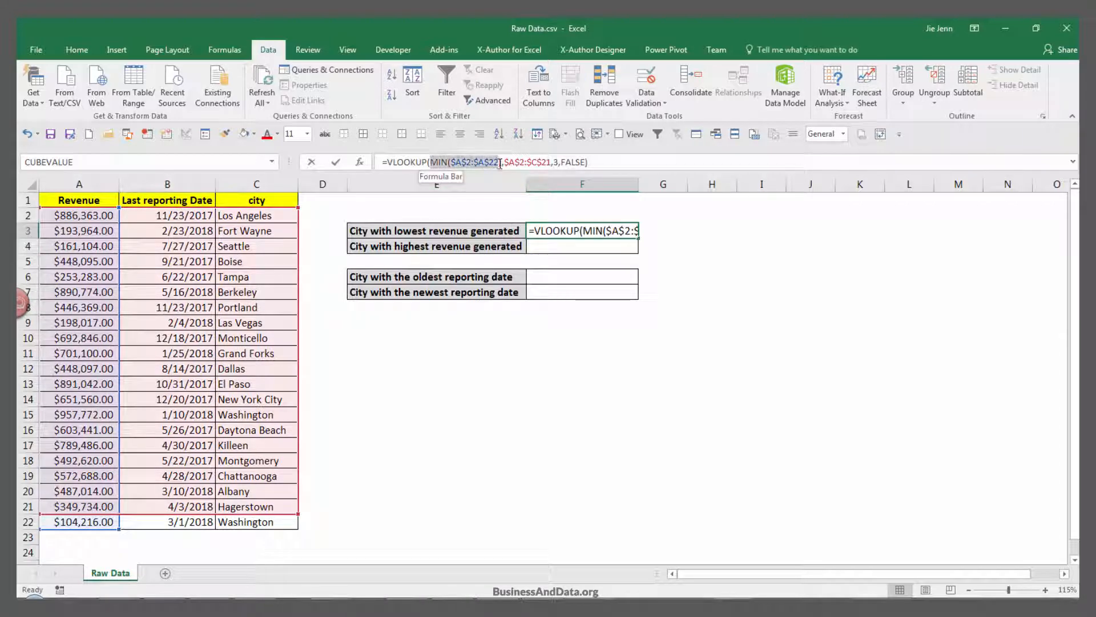
pyautogui.click(468, 161)
pyautogui.write(')')
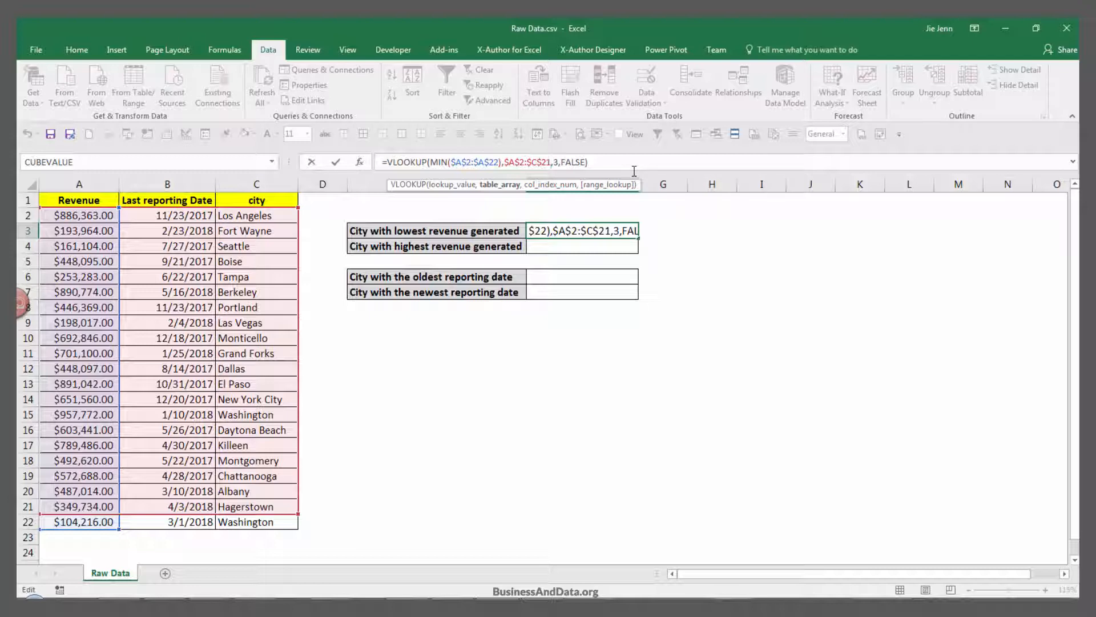
pyautogui.click(257, 521)
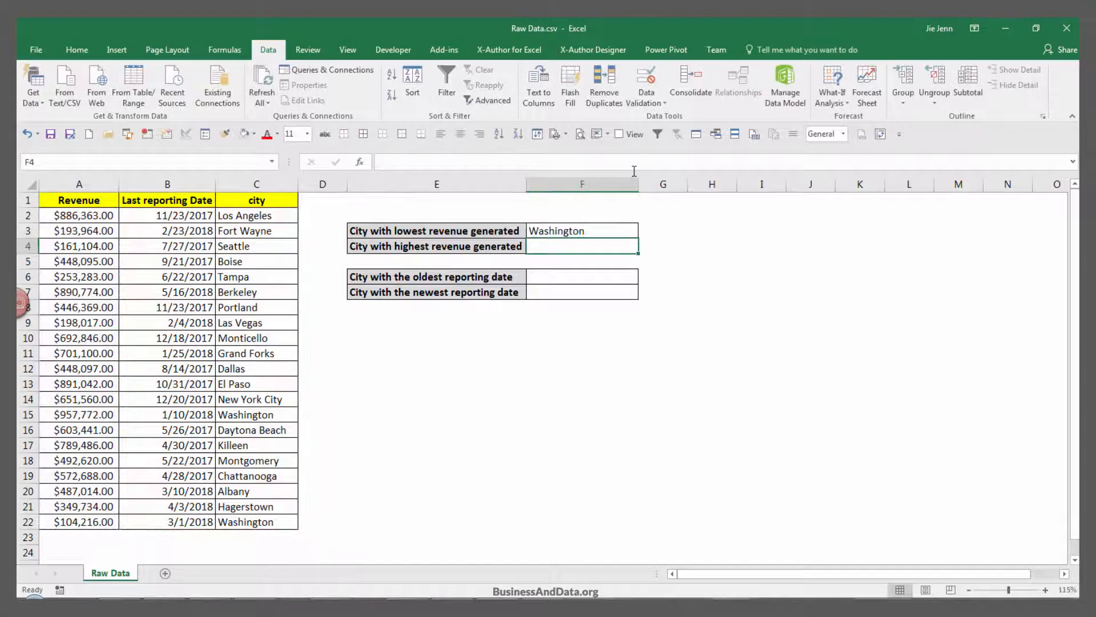
pyautogui.click(582, 231)
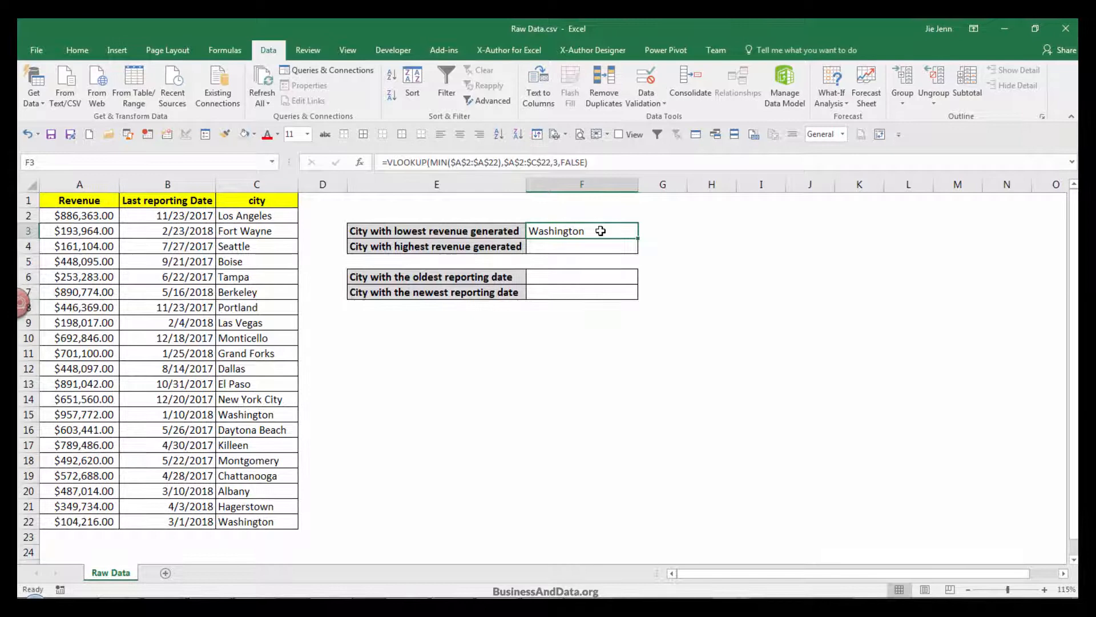
# Enter =VLOOKUP(MIN($A$2:$A$22),$A$2:$C$22,3,FALSE) for highest revenue and select the whole table A2:C22
pyautogui.doubleClick(581, 231)
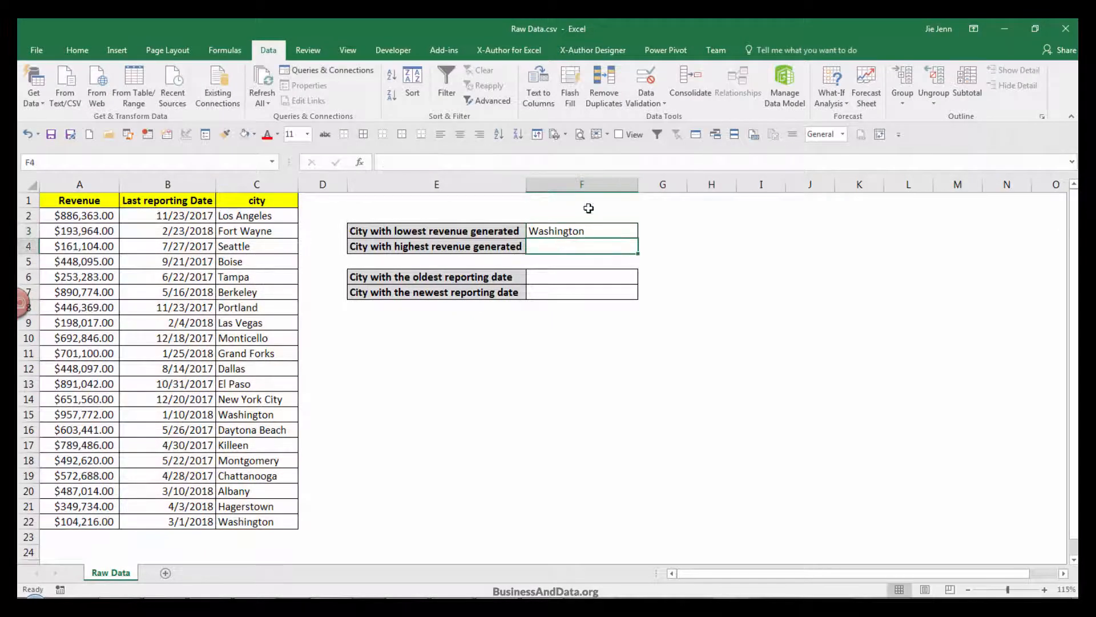
pyautogui.write('=VLOOKUP(MIN($A$2:$A$22),$A$2:$C$22,3,FALSE)')
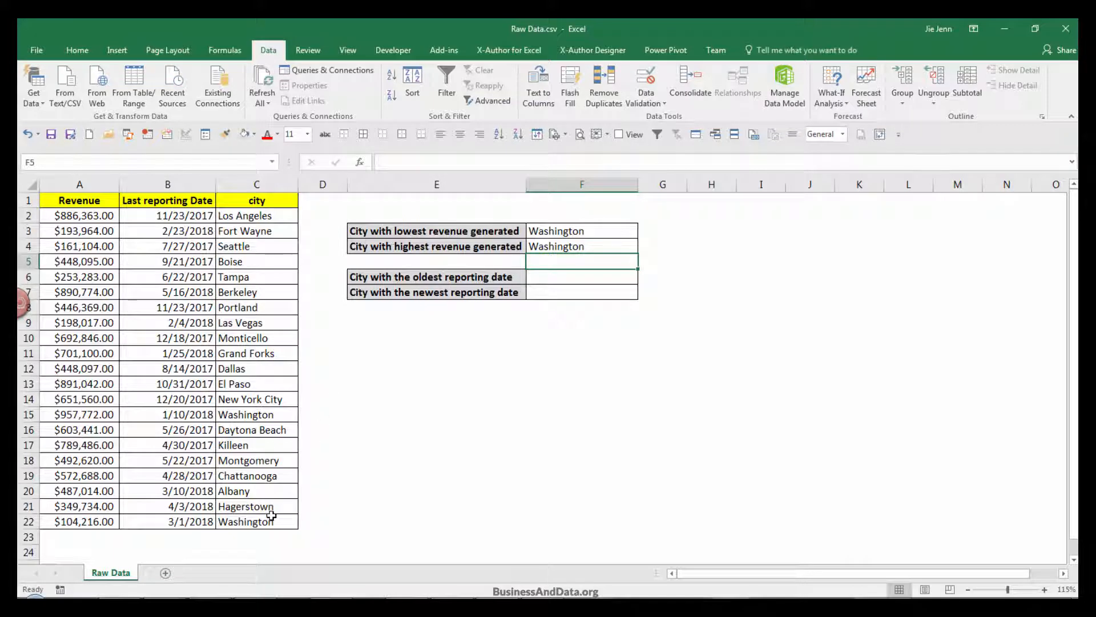
pyautogui.moveTo(257, 413); pyautogui.dragTo(257, 521)
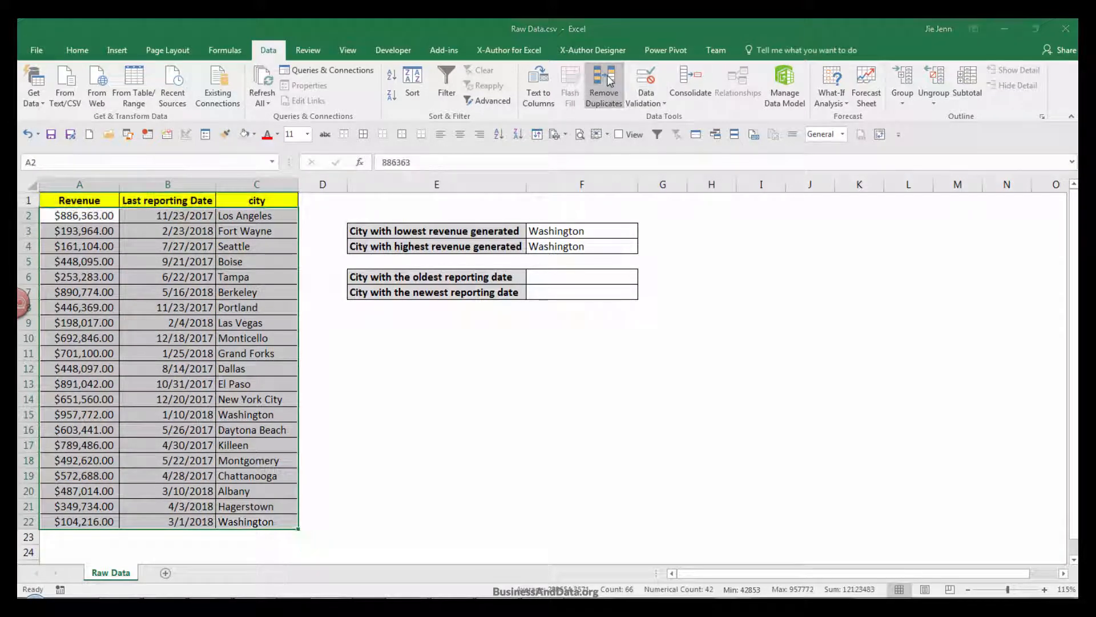
# Remove duplicate rows by city so F3 shows Seattle, then select F6 for the oldest date
pyautogui.click(603, 83)
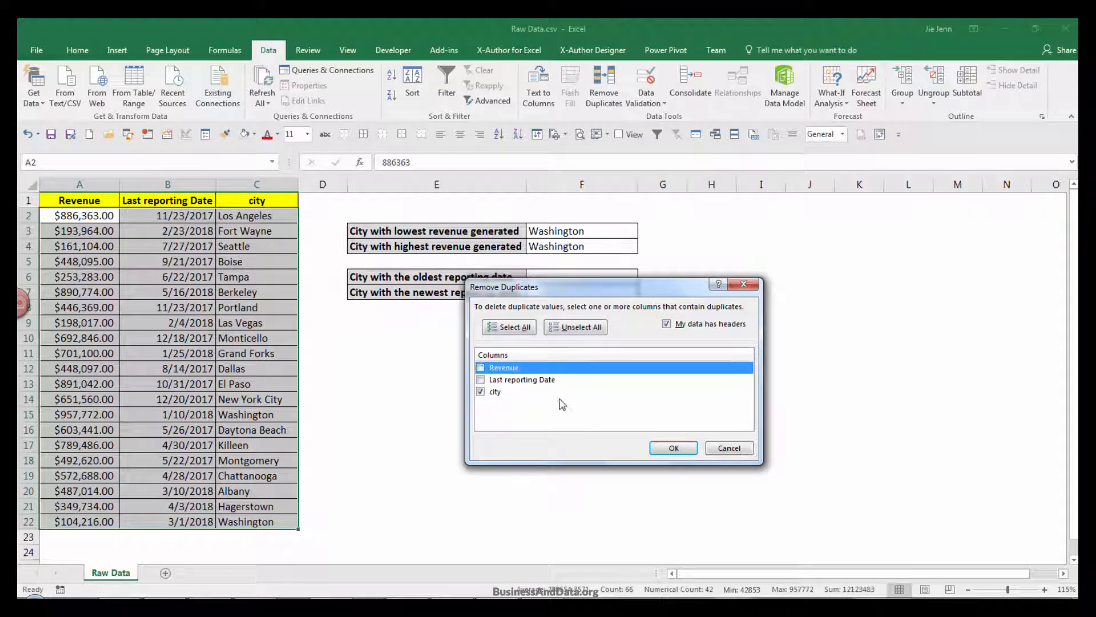
pyautogui.click(673, 448)
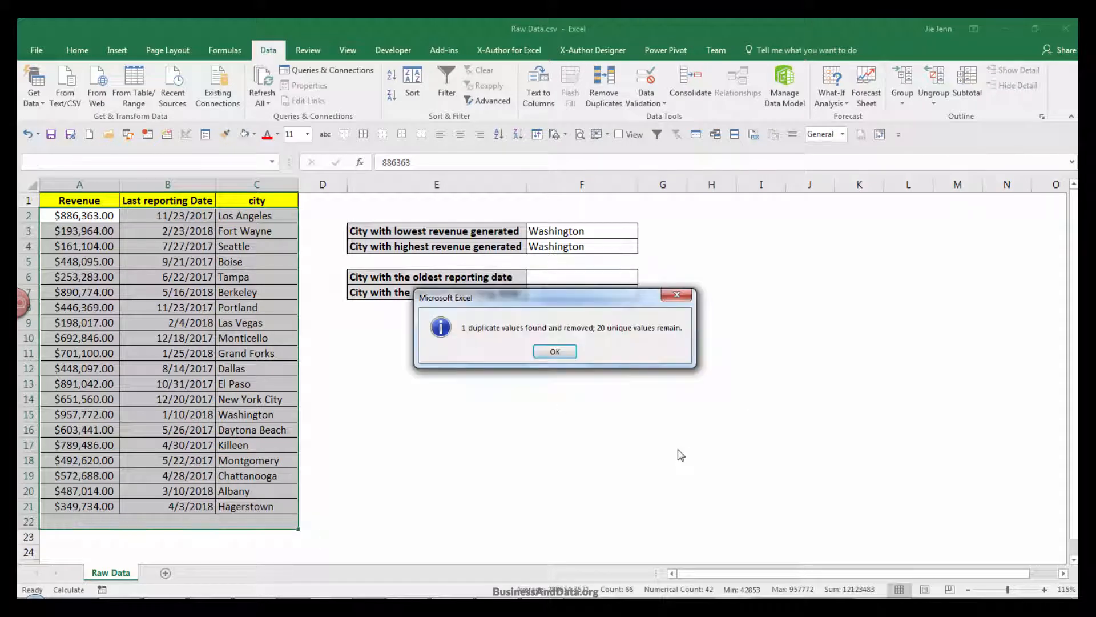
pyautogui.click(554, 350)
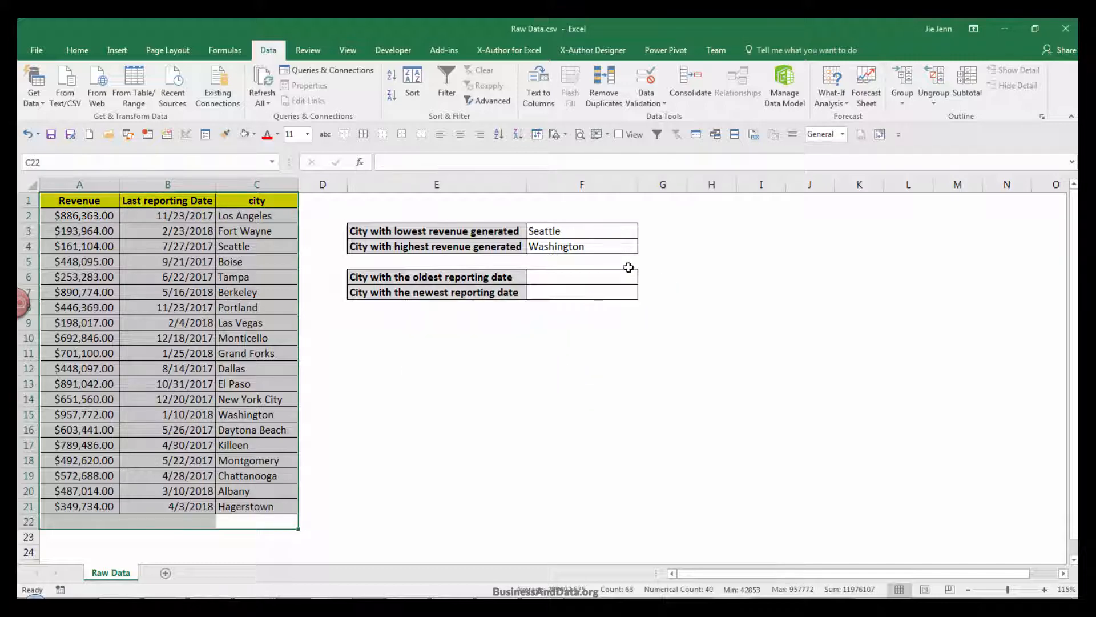
pyautogui.click(581, 231)
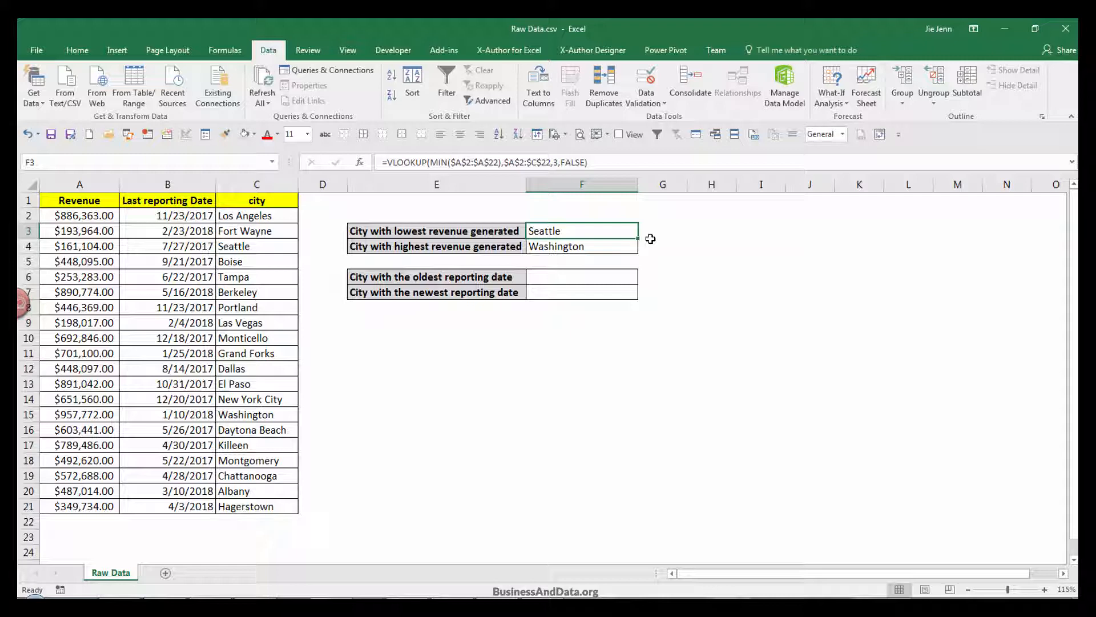
pyautogui.click(581, 276)
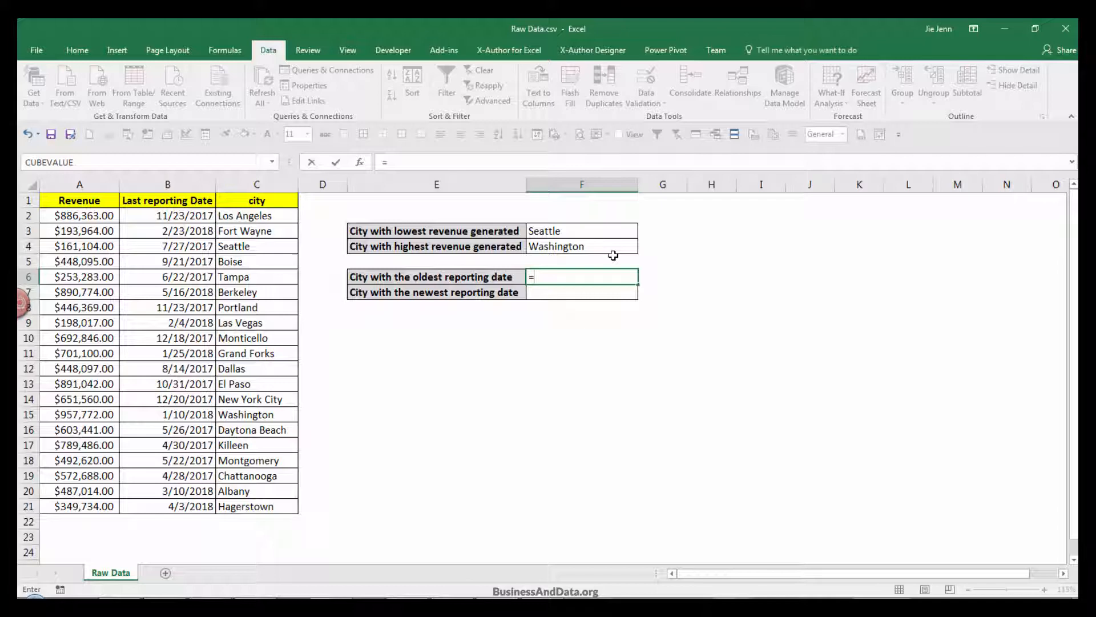
# Enter =VLOOKUP(MIN($B$2:$B$21),$B$2:$C$21,2,FALSE) in F6, returning Chattanooga
pyautogui.write('=VLOOKUP(')
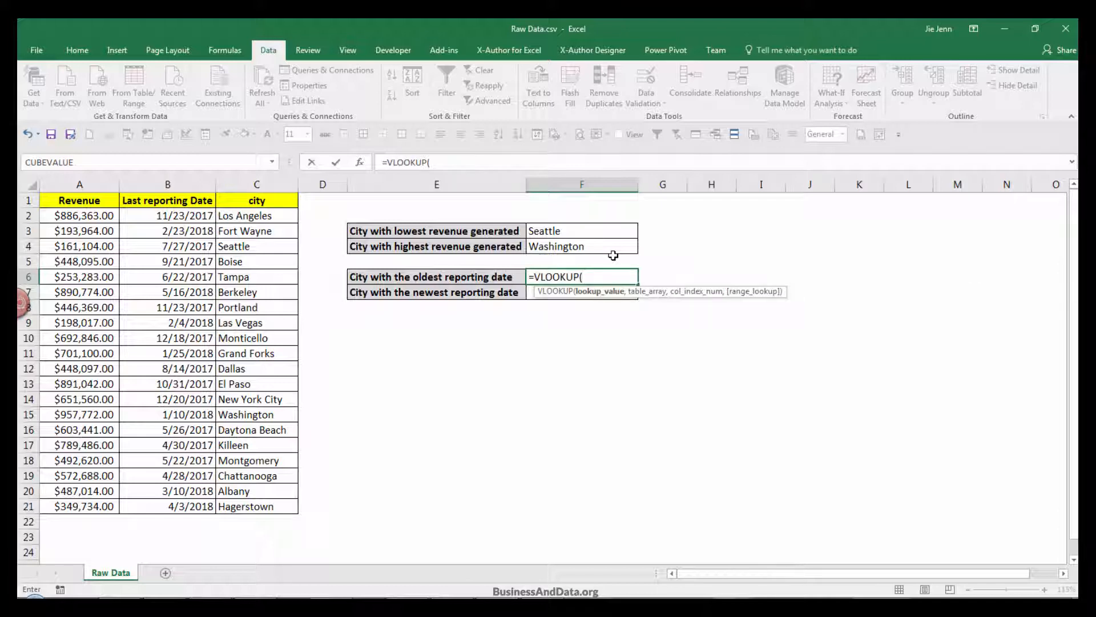
pyautogui.write('min')
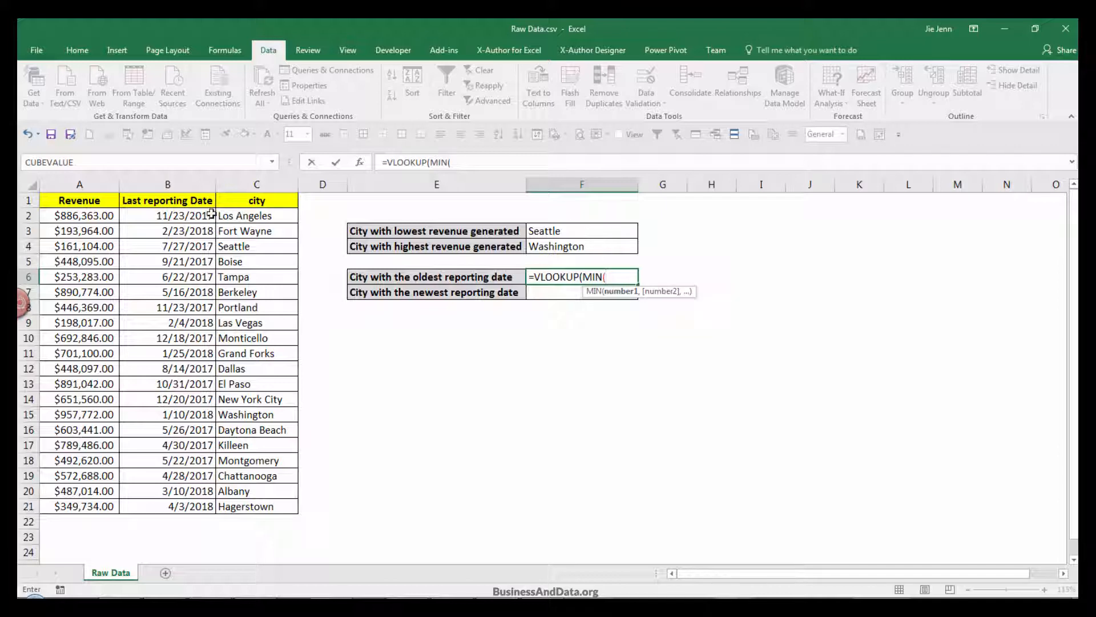
pyautogui.moveTo(166, 216); pyautogui.dragTo(167, 231)
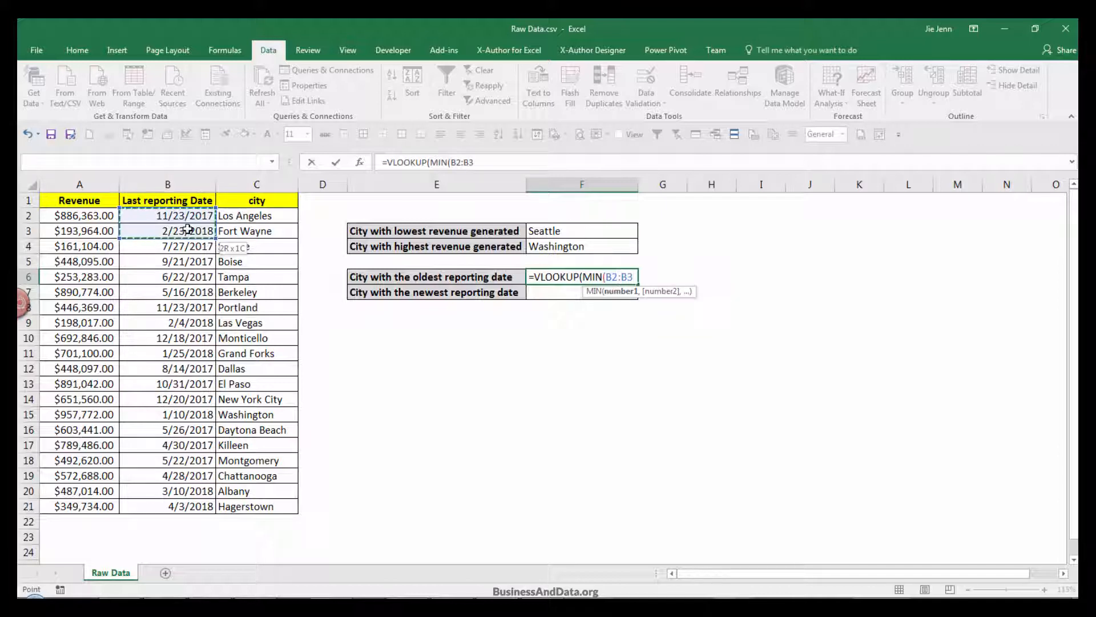
pyautogui.moveTo(167, 230); pyautogui.dragTo(166, 491)
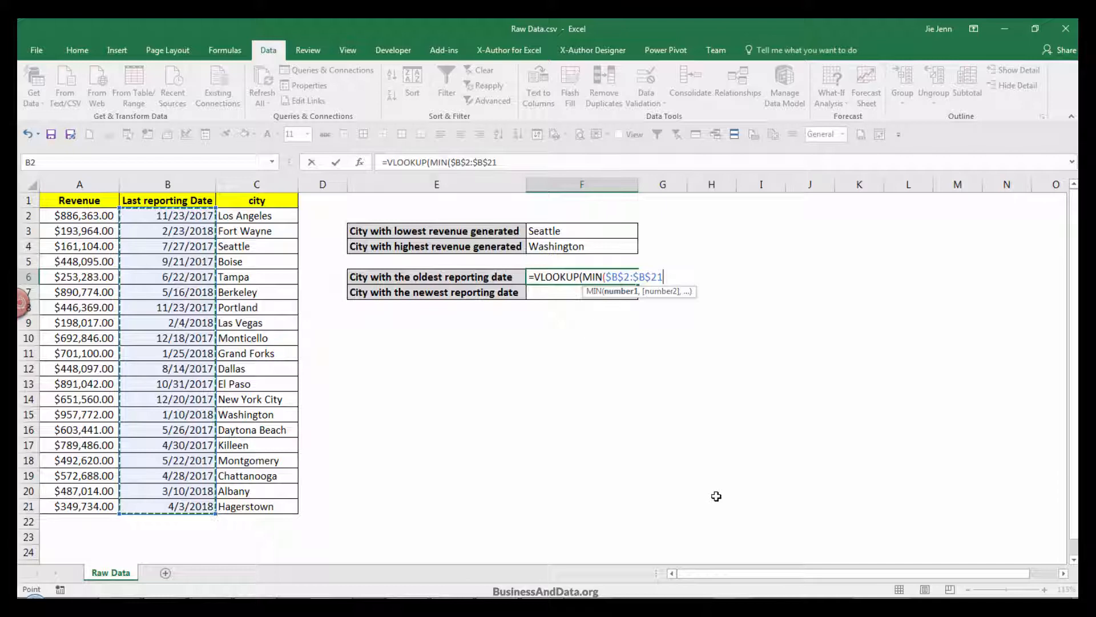
pyautogui.write(')')
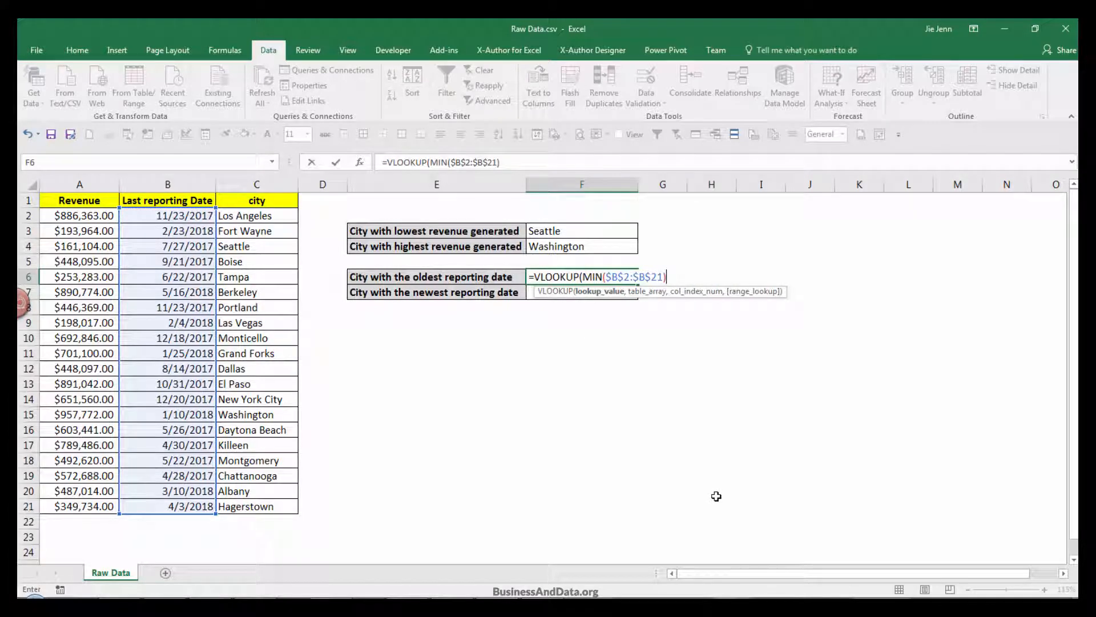
pyautogui.write(',$B$2:$C$21,')
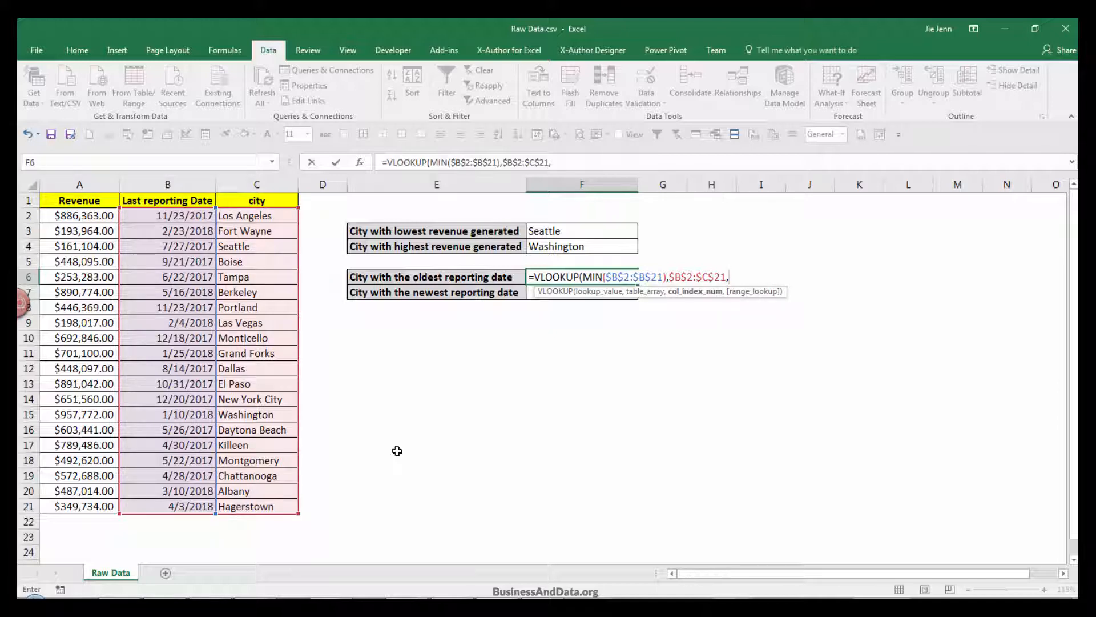
pyautogui.write('2,')
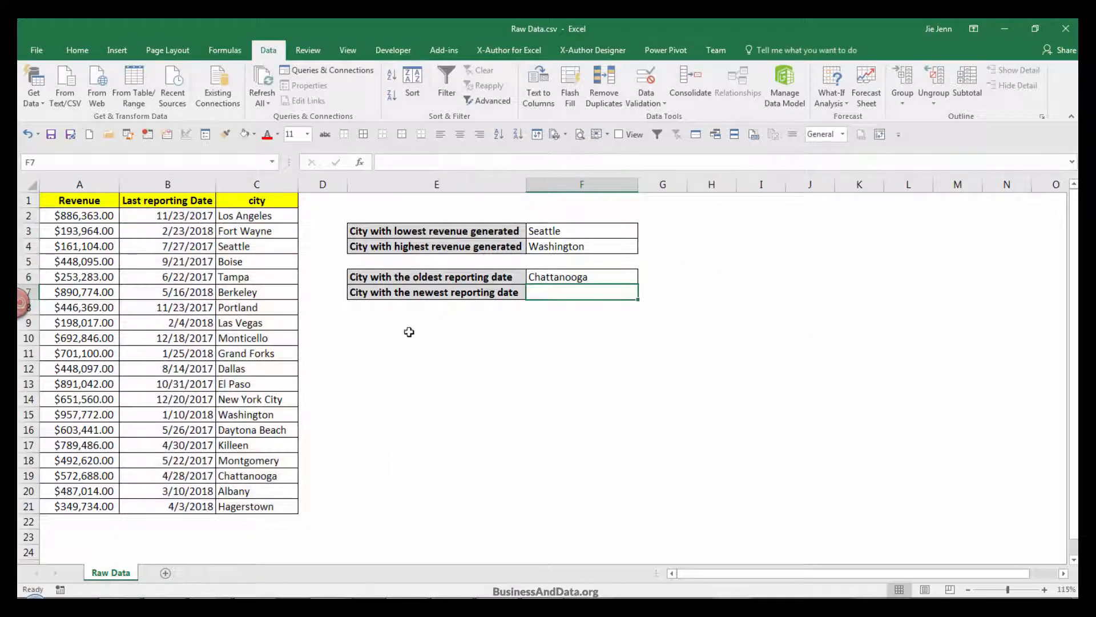
# Copy F6's formula into F7 with MIN changed to MAX, returning Berkeley as newest date
pyautogui.click(581, 276)
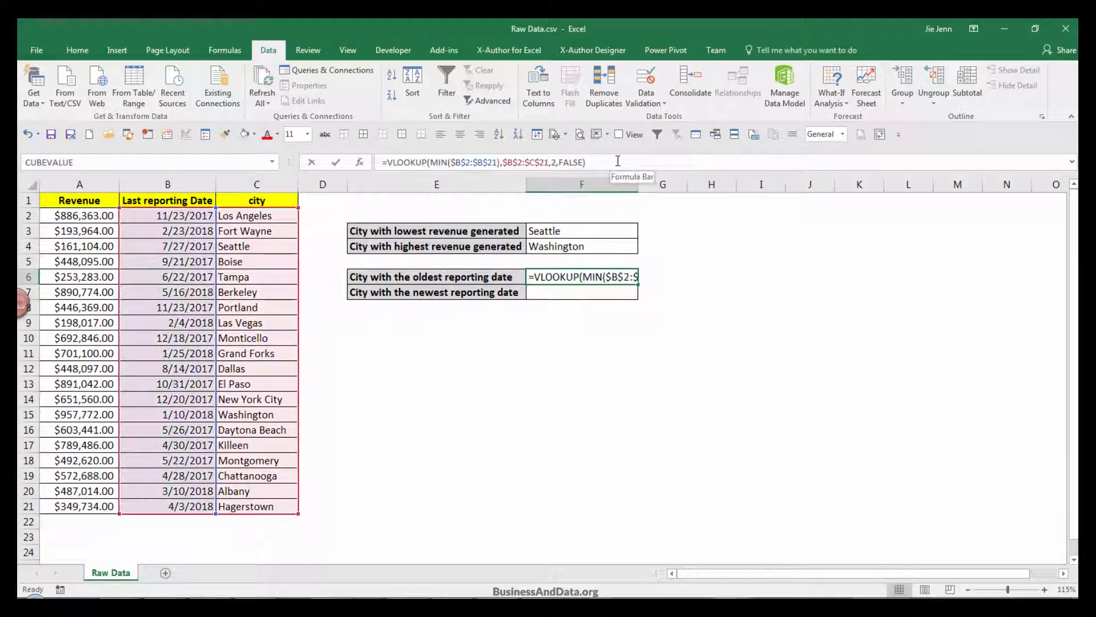
pyautogui.click(581, 276)
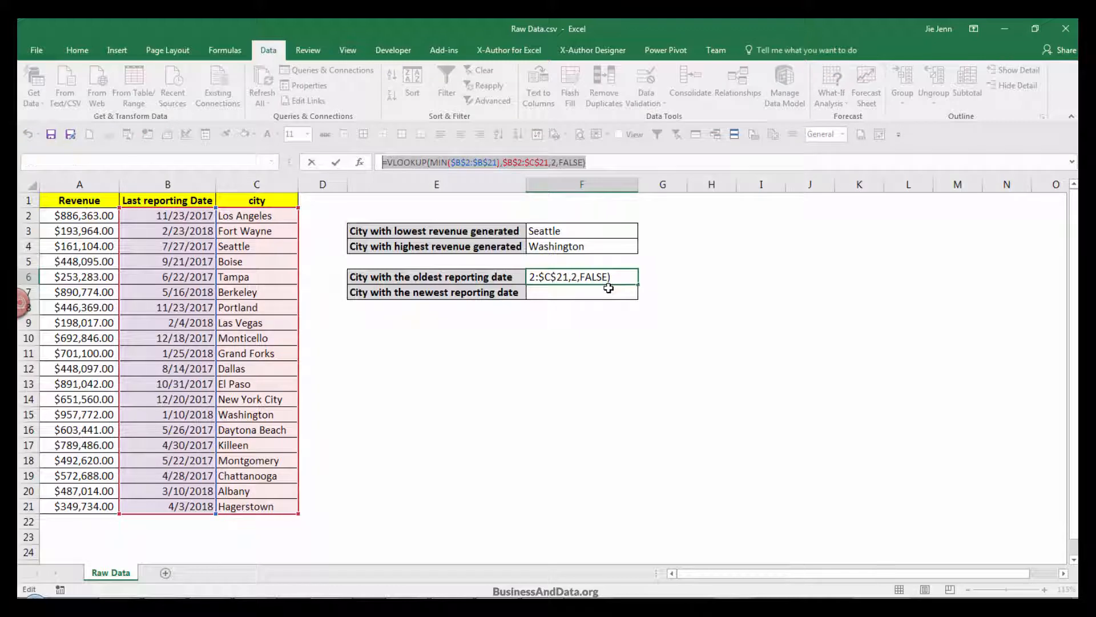
pyautogui.press('Enter')
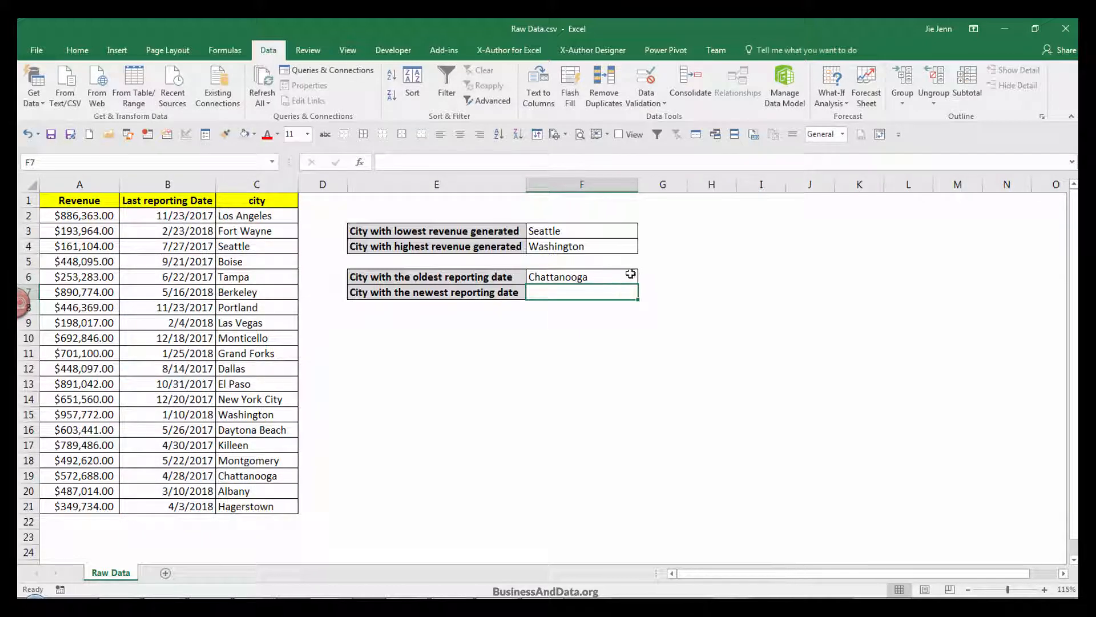
pyautogui.write('=VLOOKUP(MIN($B$2:$B$21),$B$2:$C$21,2,FALSE)')
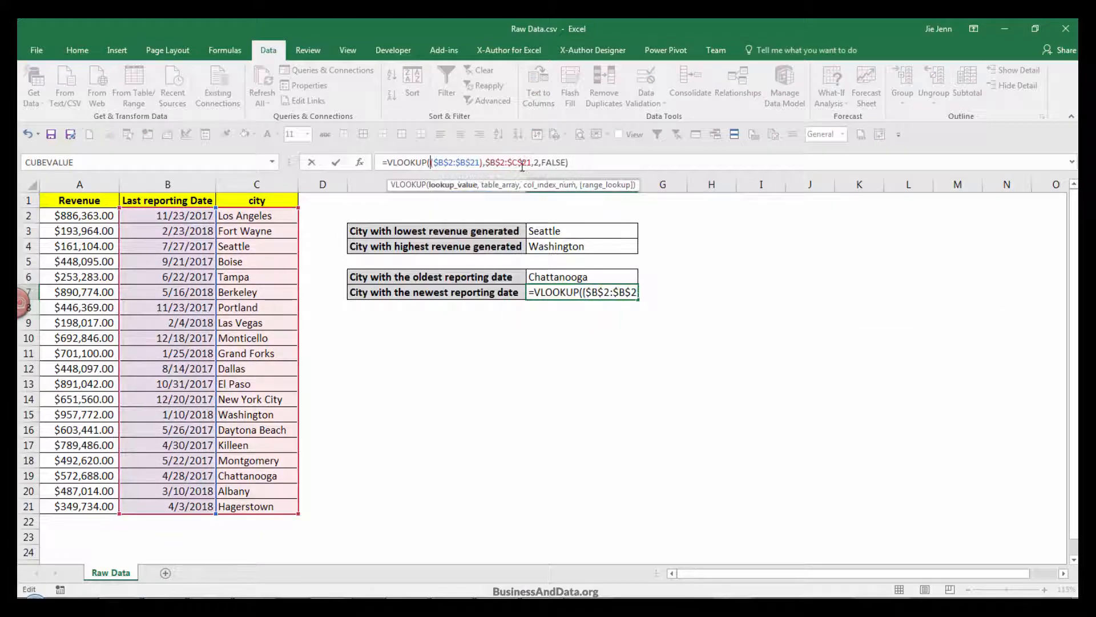
pyautogui.write('MAX')
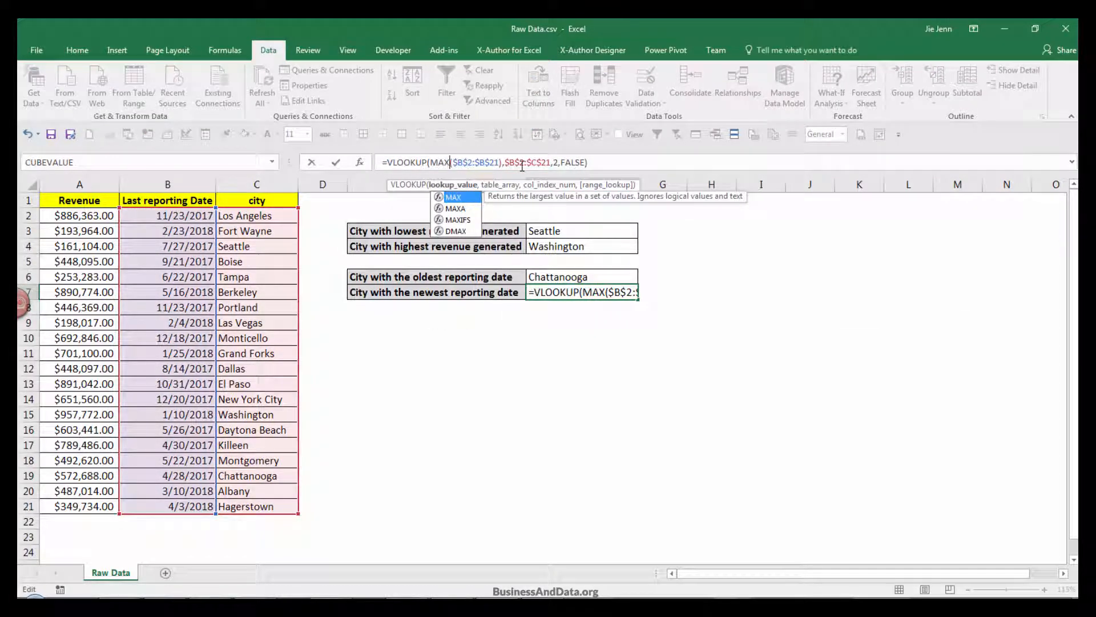
pyautogui.press('Enter')
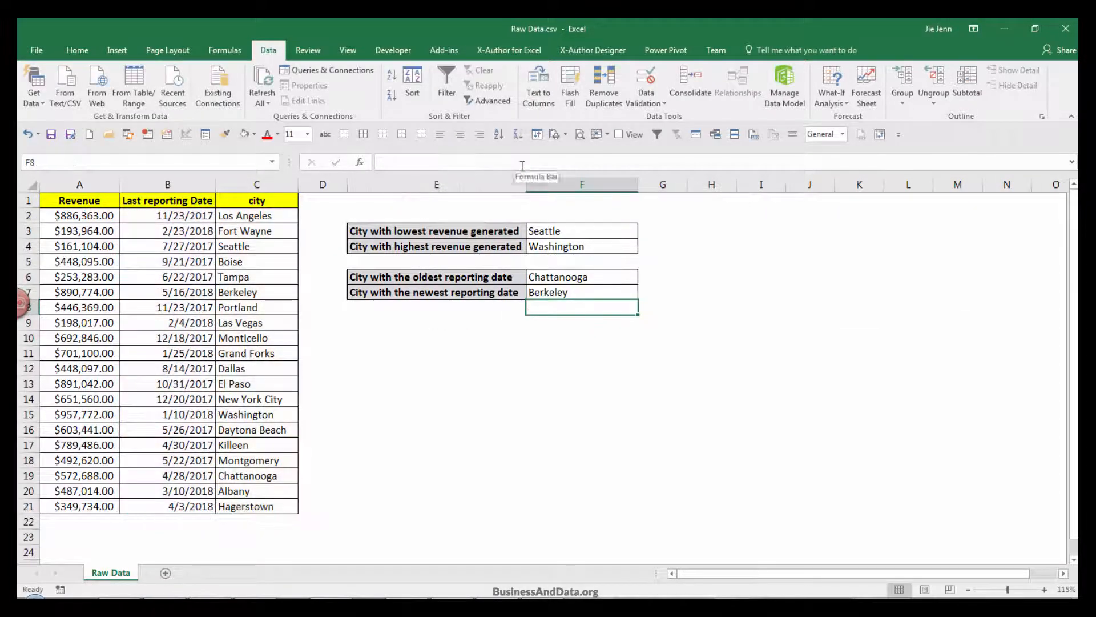
pyautogui.click(581, 291)
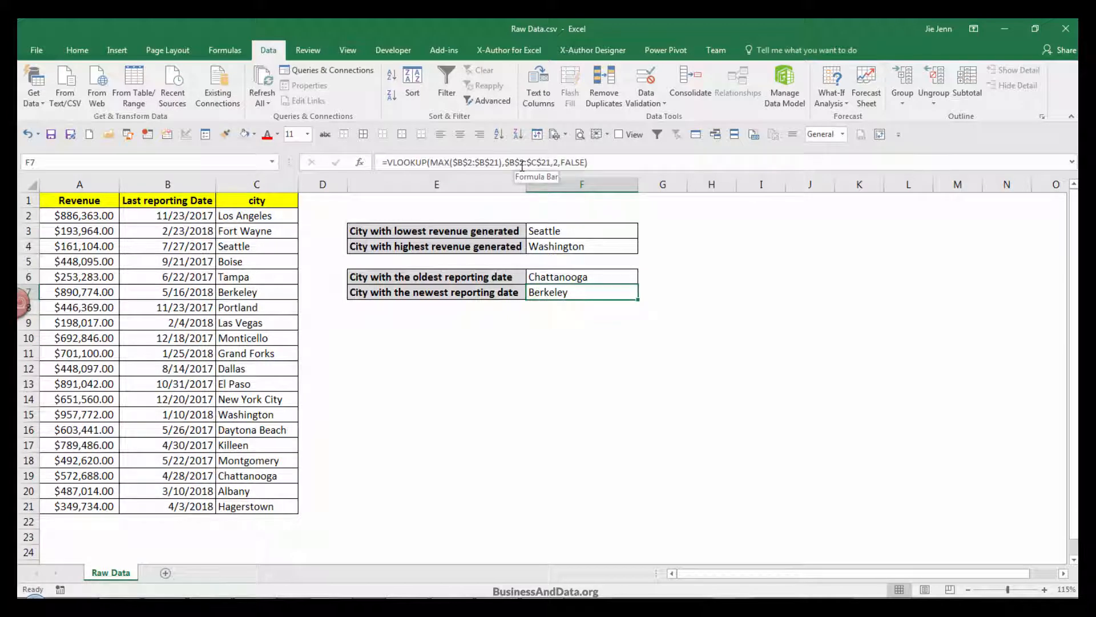